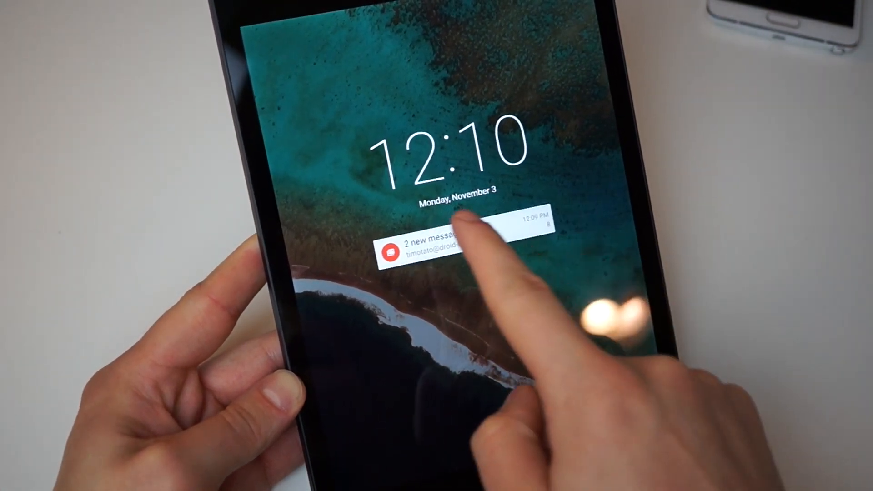
Unlock the tablet past the new-message notification on the Lollipop lock screen
left_click(461, 245)
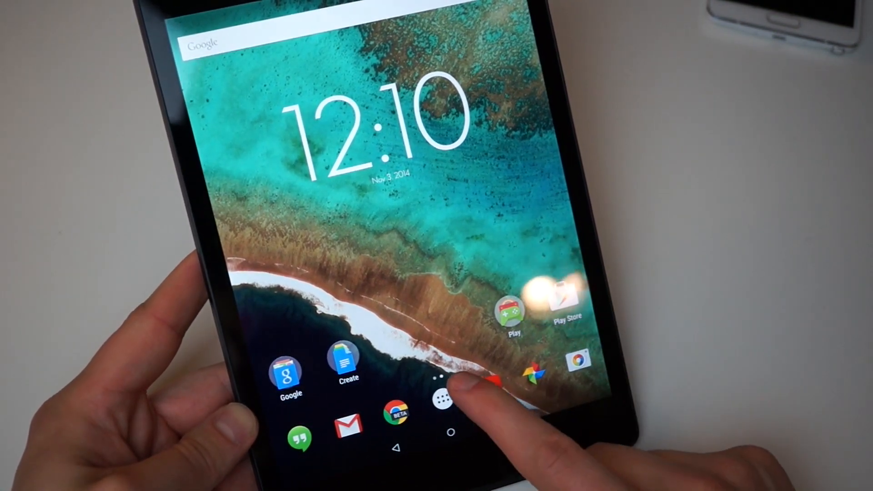
Open the all-apps grid, page across, and launch Play Movies & TV
left_click(439, 394)
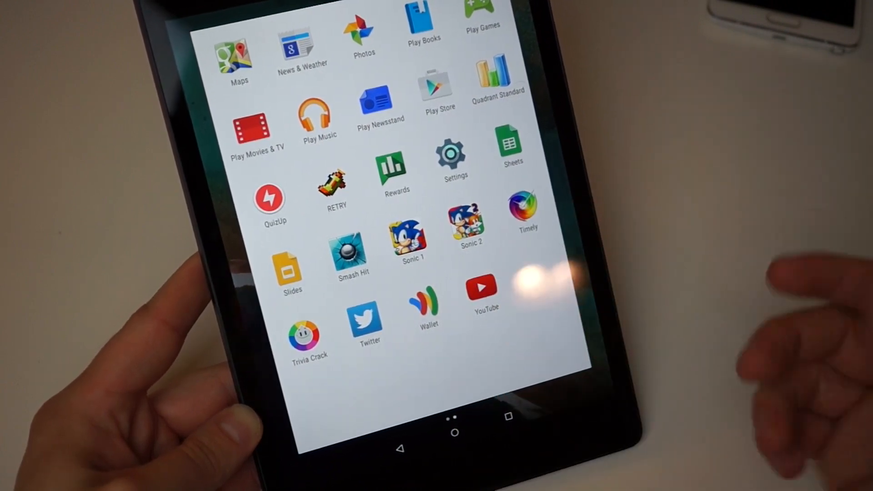
scroll("left", 3)
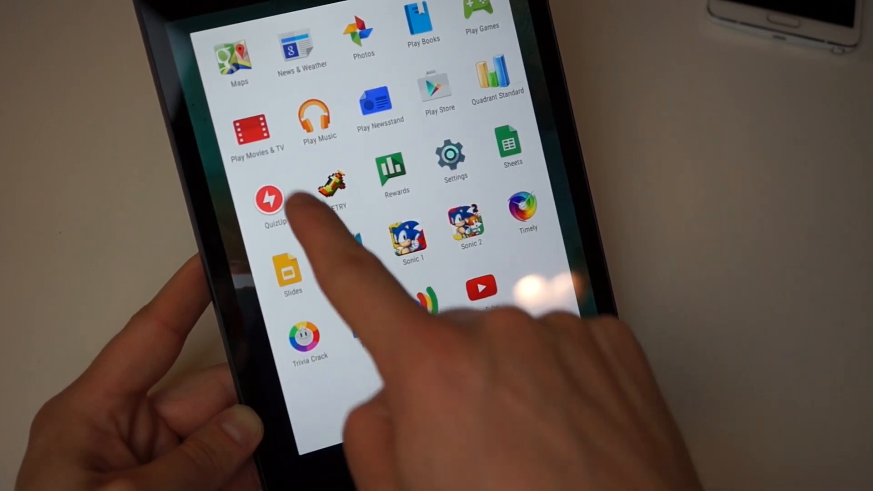
left_click(257, 126)
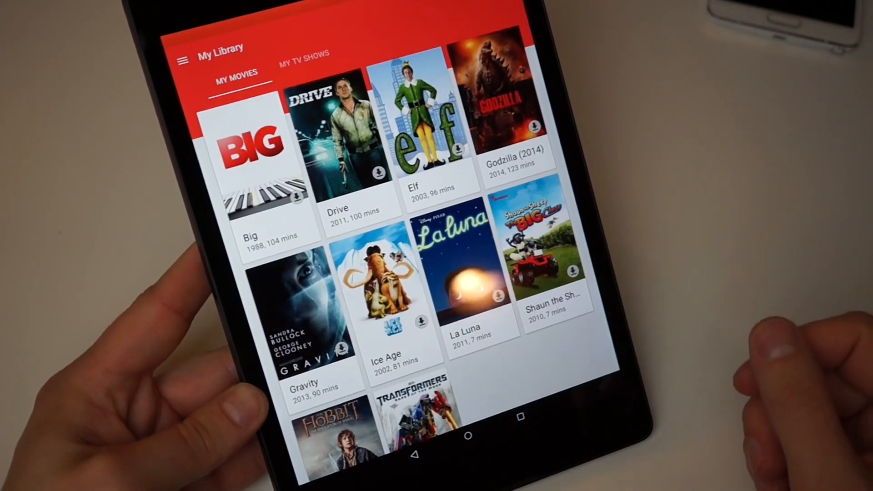
Browse My Library in Play Movies & TV
left_click(462, 283)
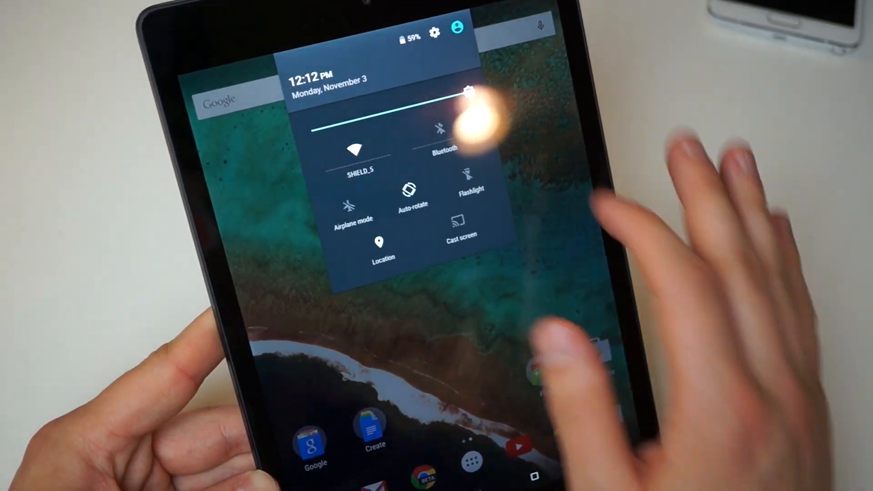
Open About tablet in the device settings
left_click(433, 32)
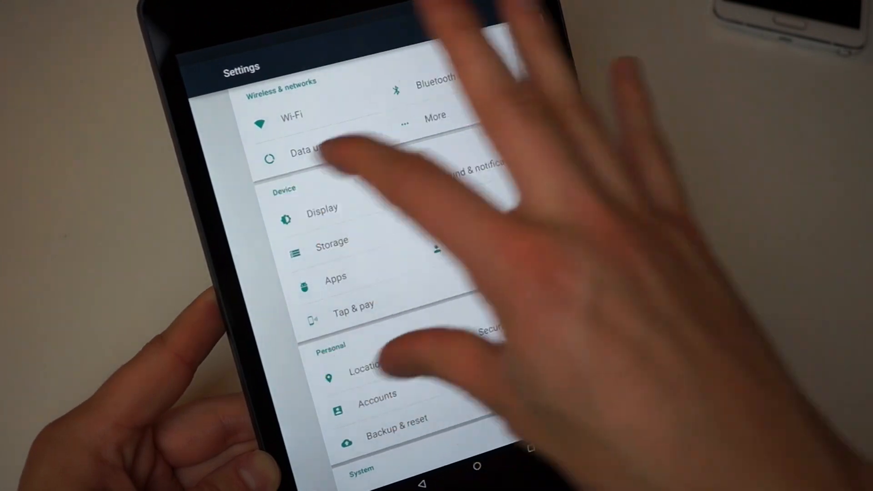
scroll("down", 3)
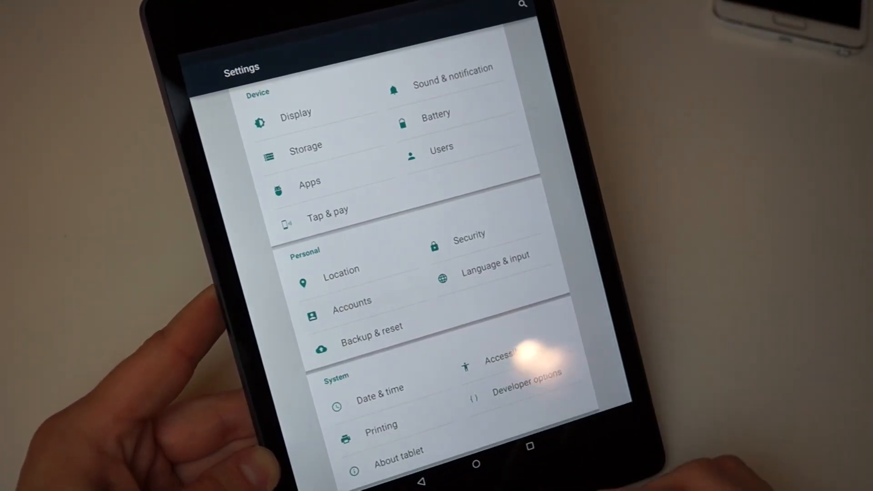
left_click(397, 451)
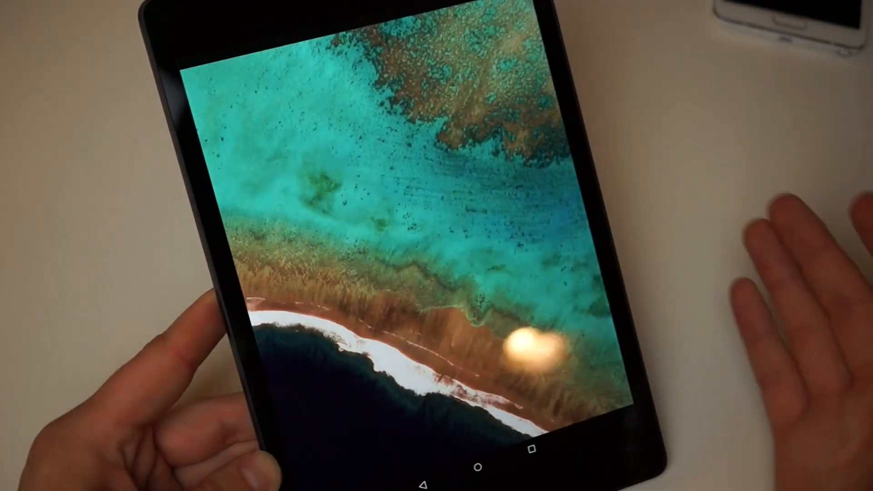
Reveal and play with the Lollipop easter egg, then launch YouTube
left_click(534, 334)
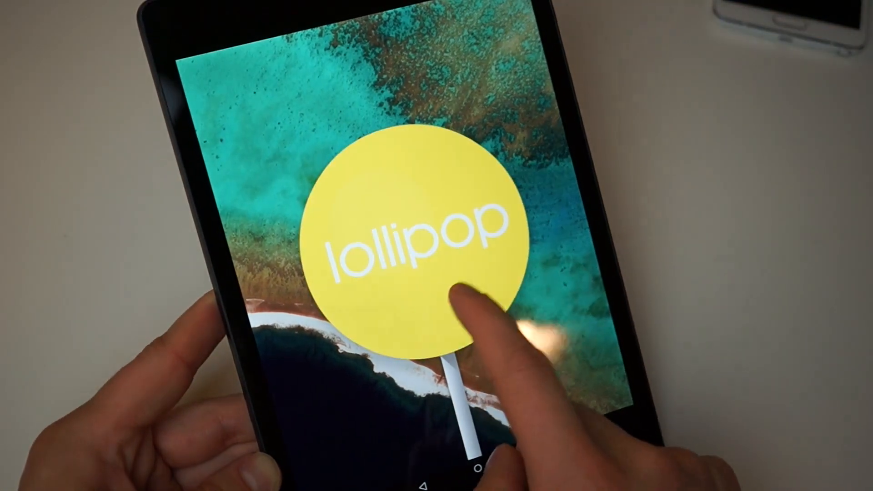
left_click(456, 289)
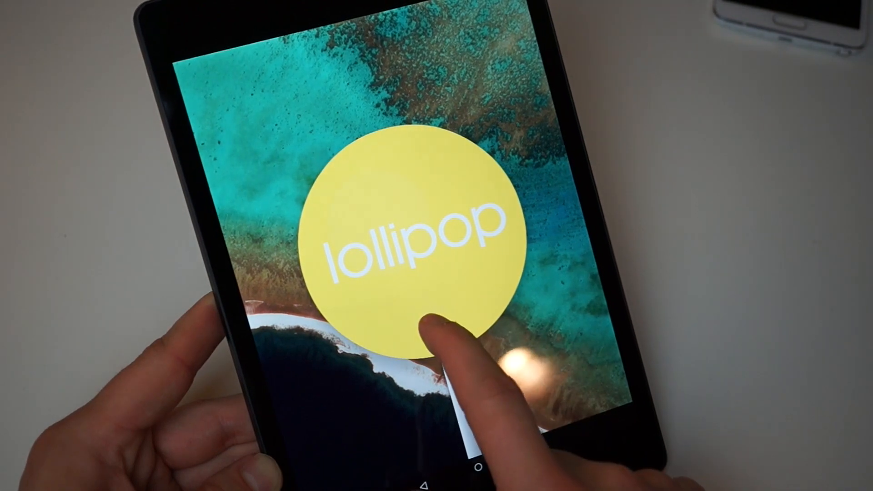
left_click(415, 323)
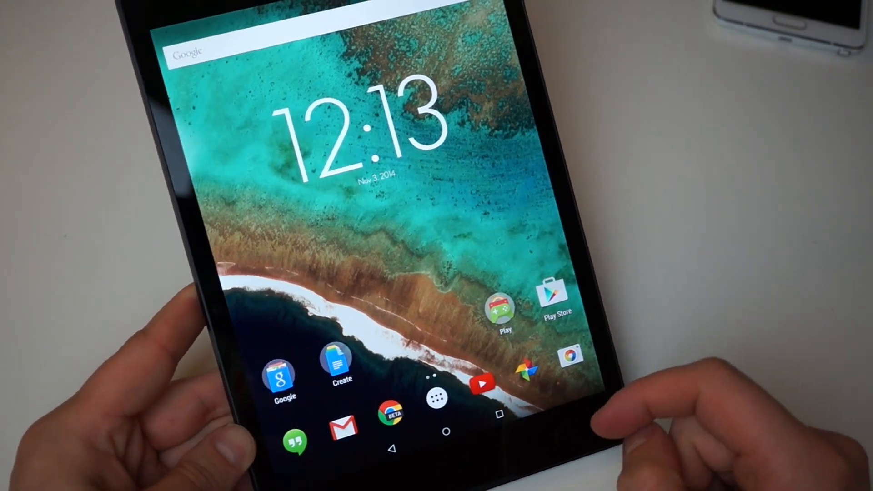
left_click(482, 381)
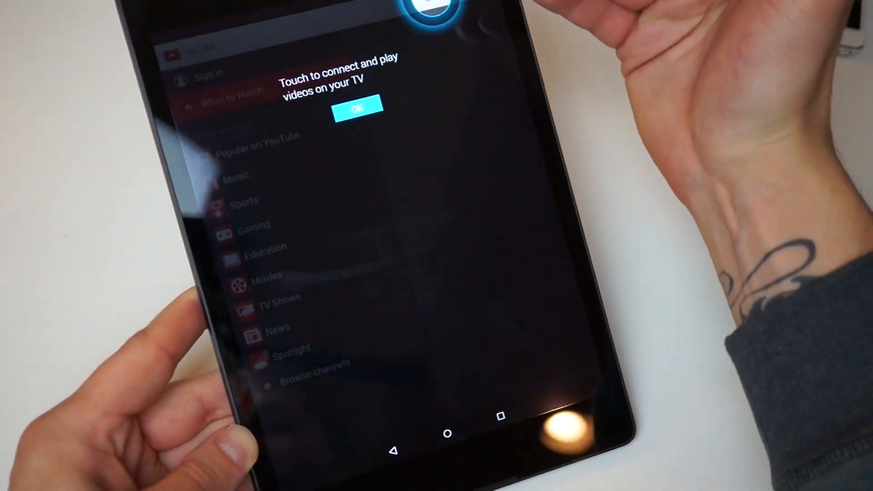
Dismiss YouTube's cast-to-TV tip and return to the home screen
left_click(356, 108)
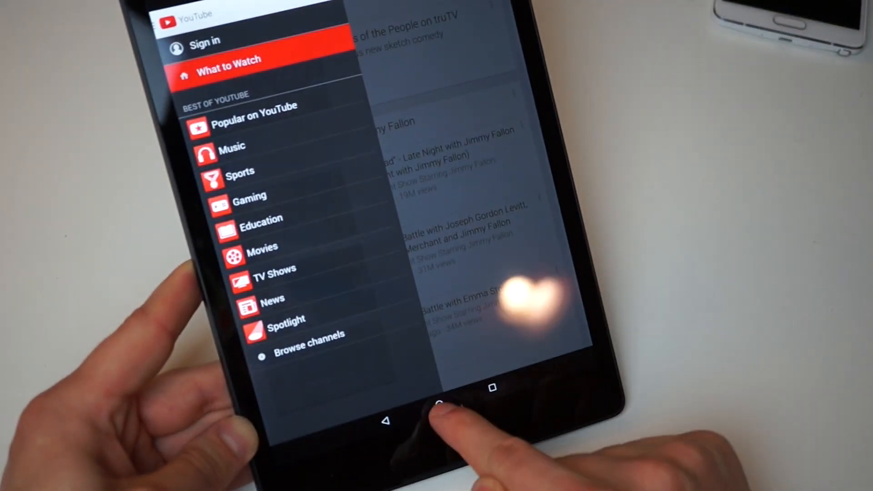
left_click(437, 404)
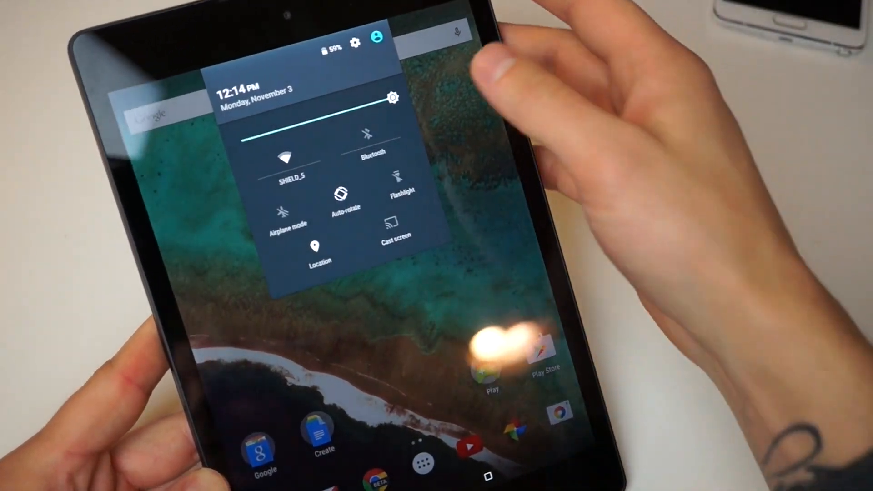
View and close the user profiles in Quick Settings, then open the app drawer
left_click(378, 40)
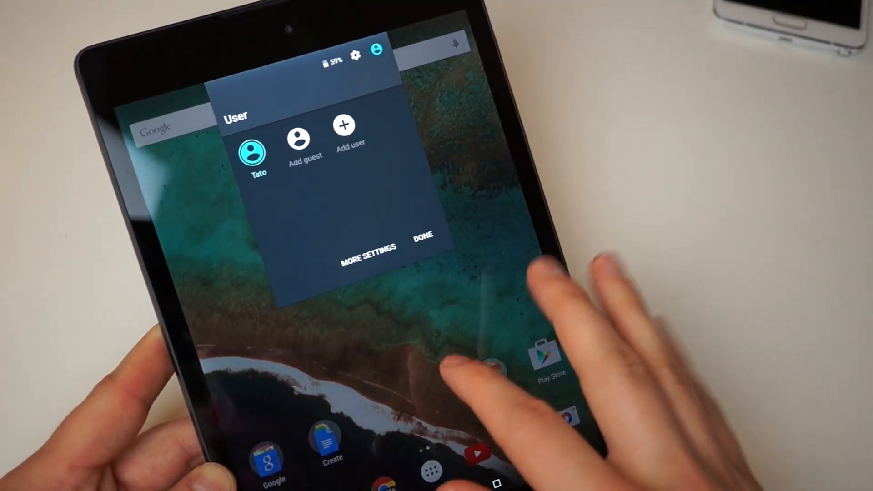
left_click(421, 235)
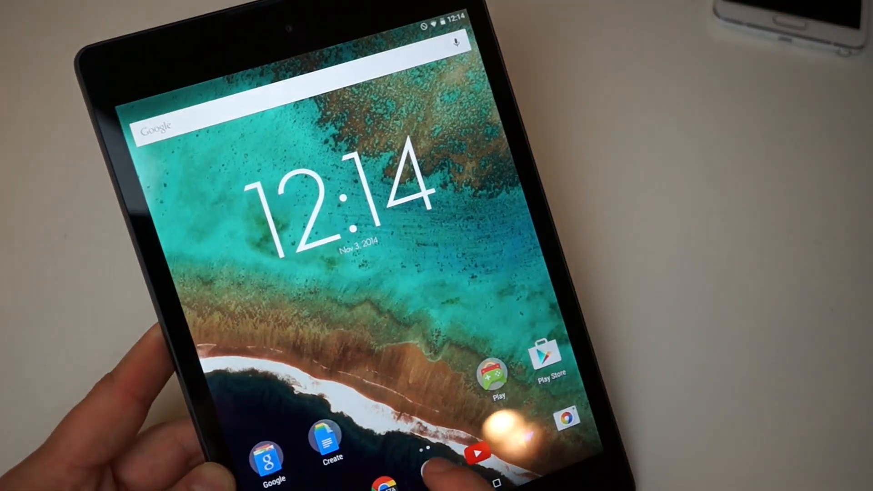
left_click(426, 463)
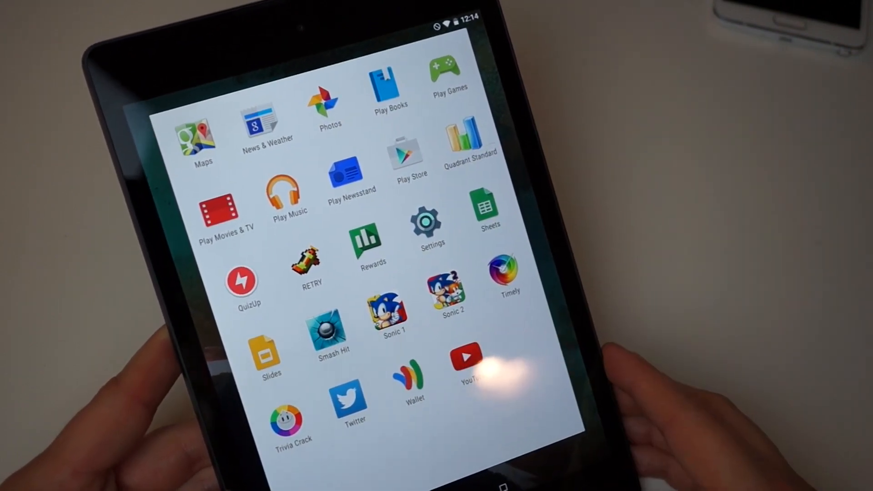
Launch Play Store and look through pending app updates in My apps
left_click(403, 156)
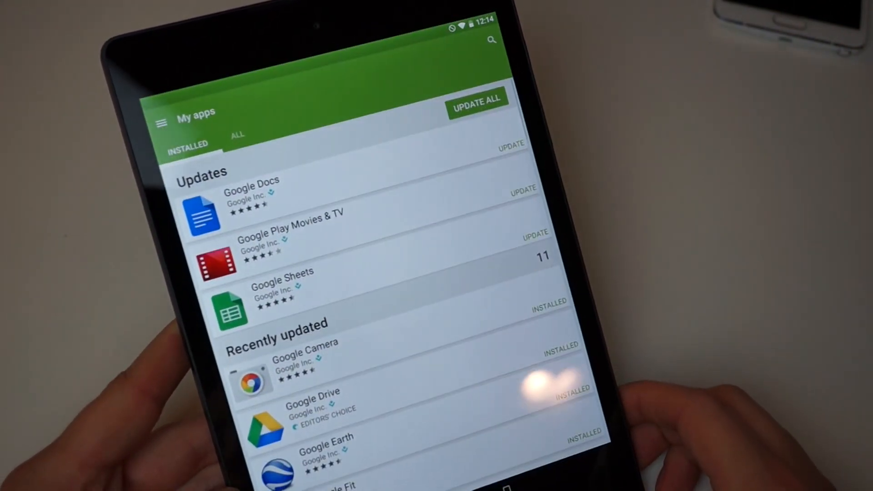
left_click(161, 122)
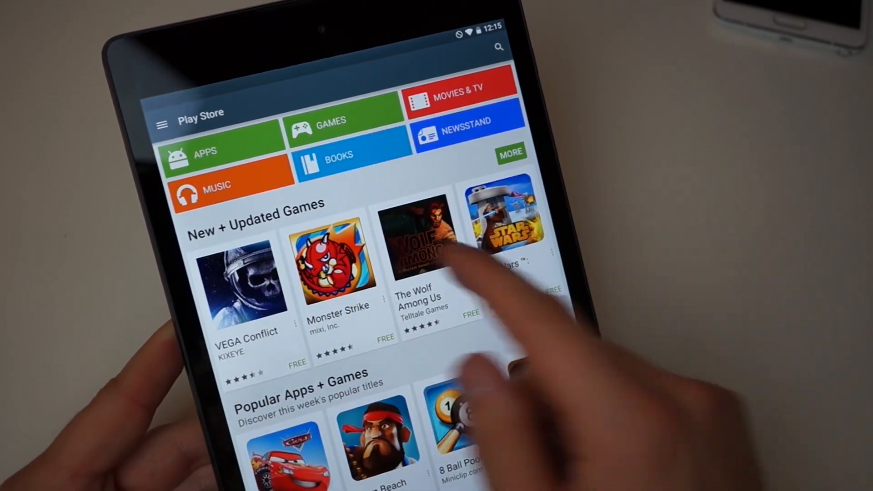
left_click(162, 124)
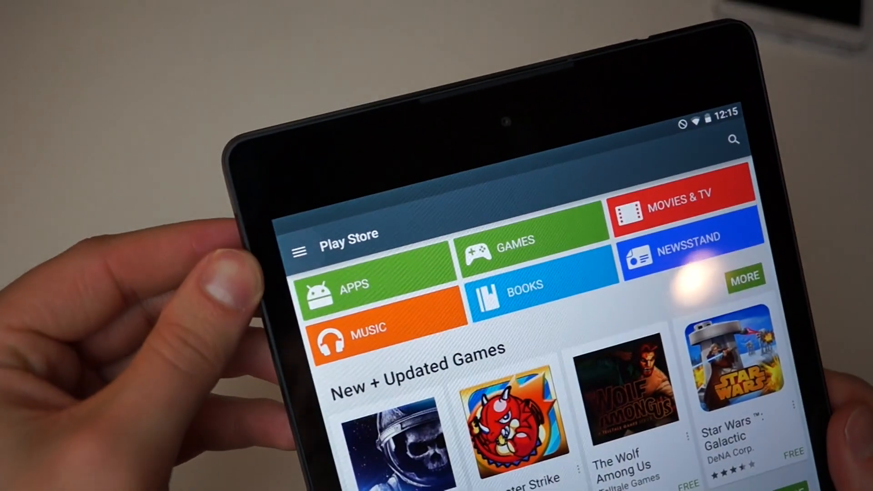
left_click(299, 251)
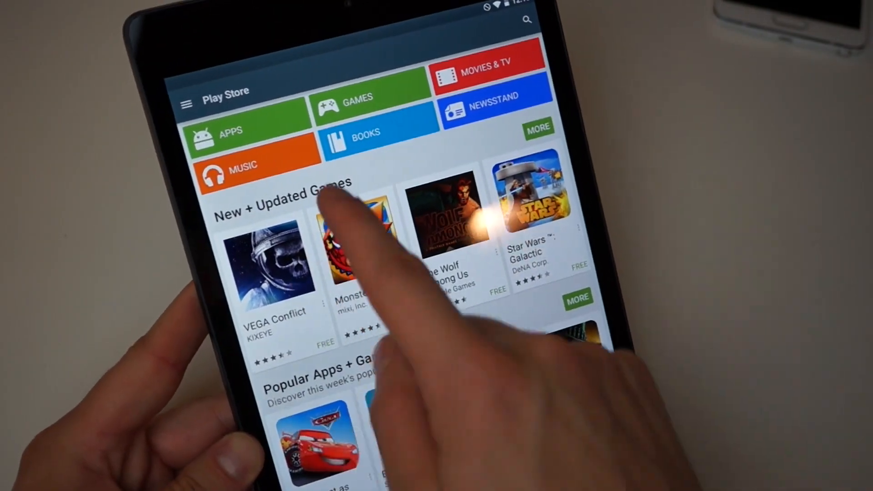
Browse the store's Apps section, then open the Play apps folder on the home screen
left_click(231, 134)
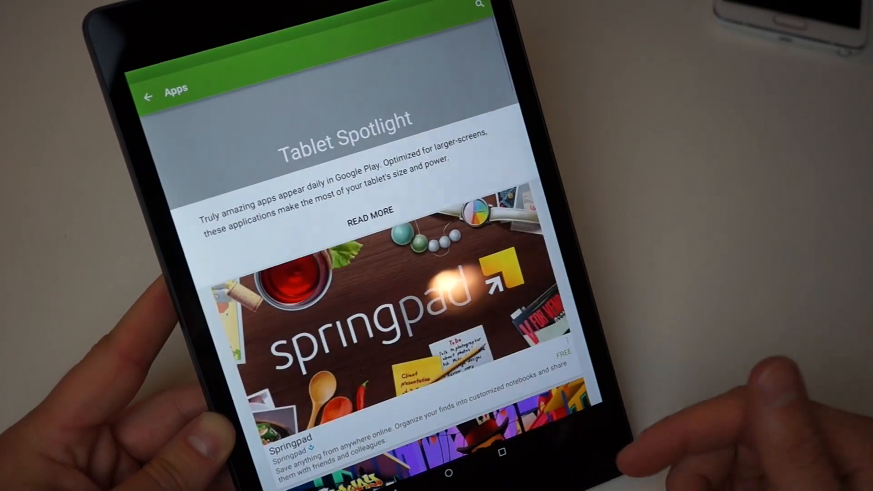
scroll("down", 3)
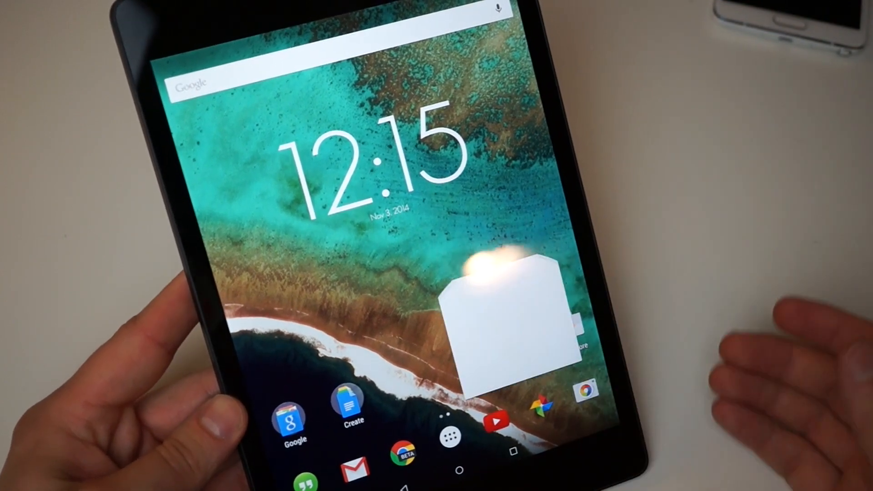
left_click(496, 312)
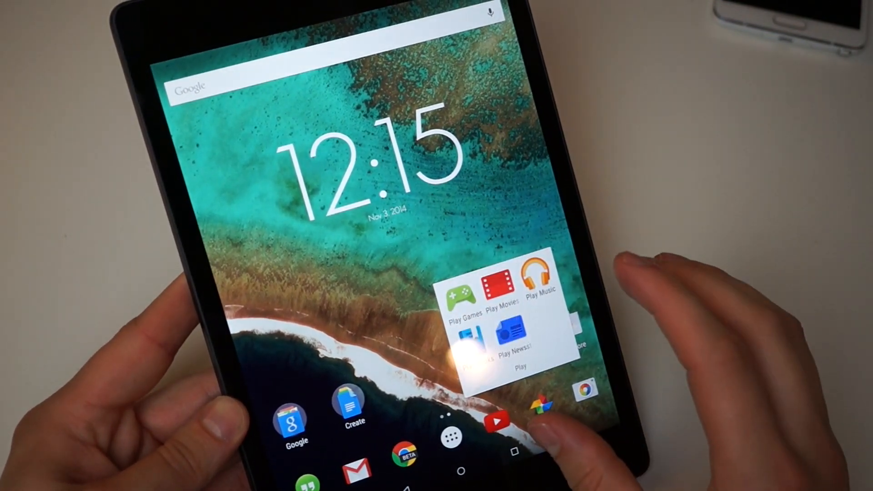